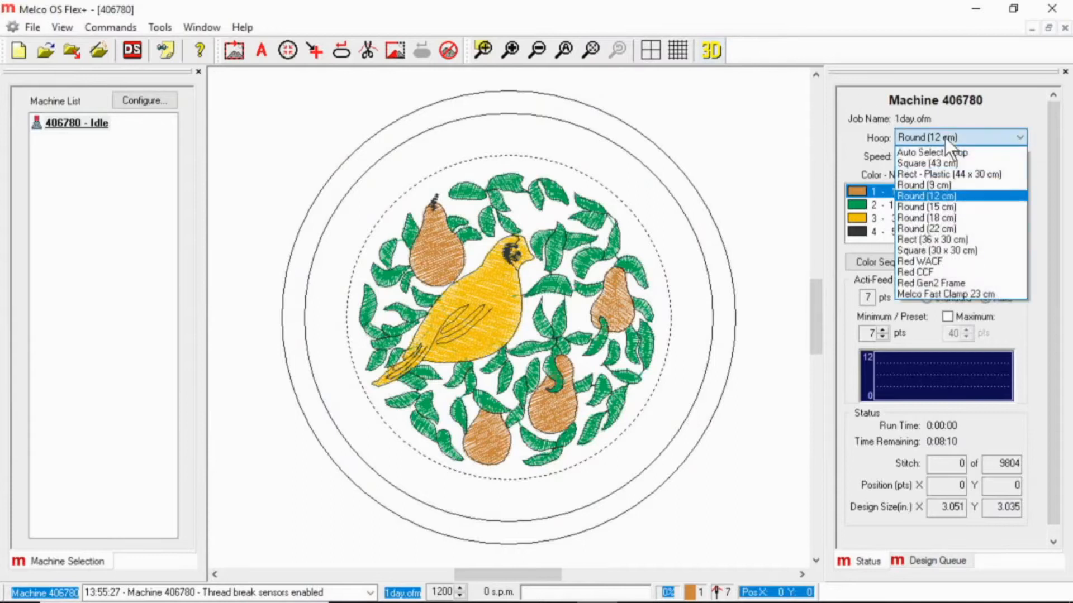
mouse_move(926, 217)
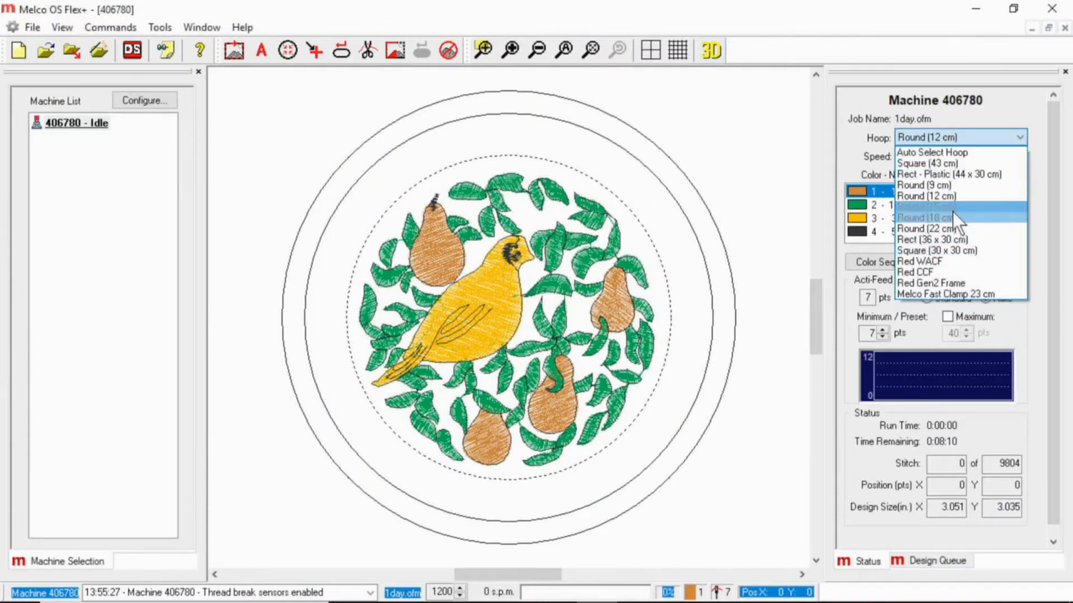
Preview a larger round hoop, revert to the 12 cm hoop, and set hoop units to inches
left_click(924, 207)
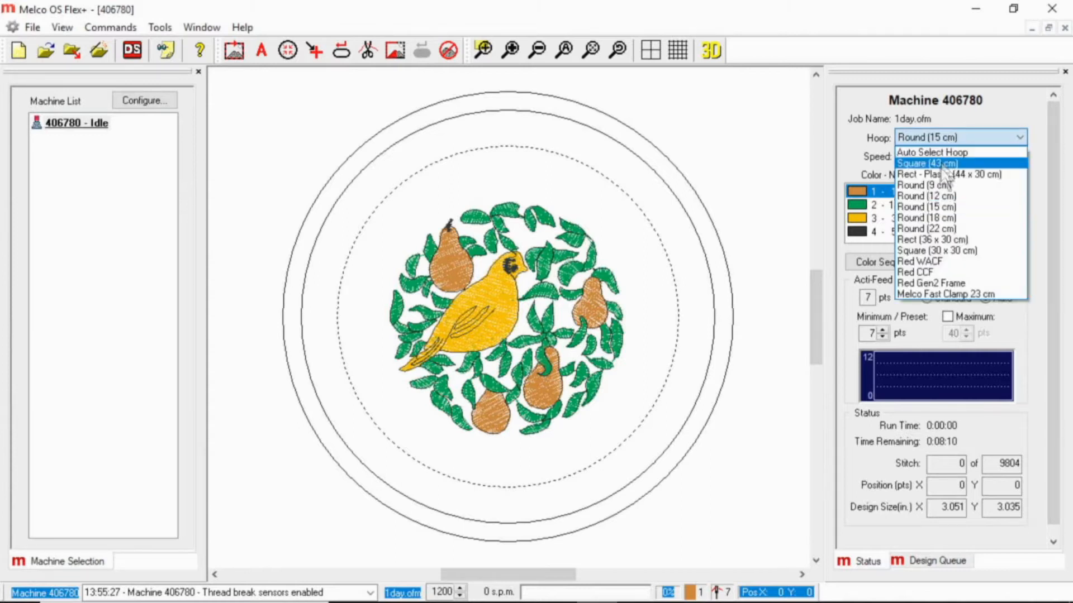
left_click(926, 196)
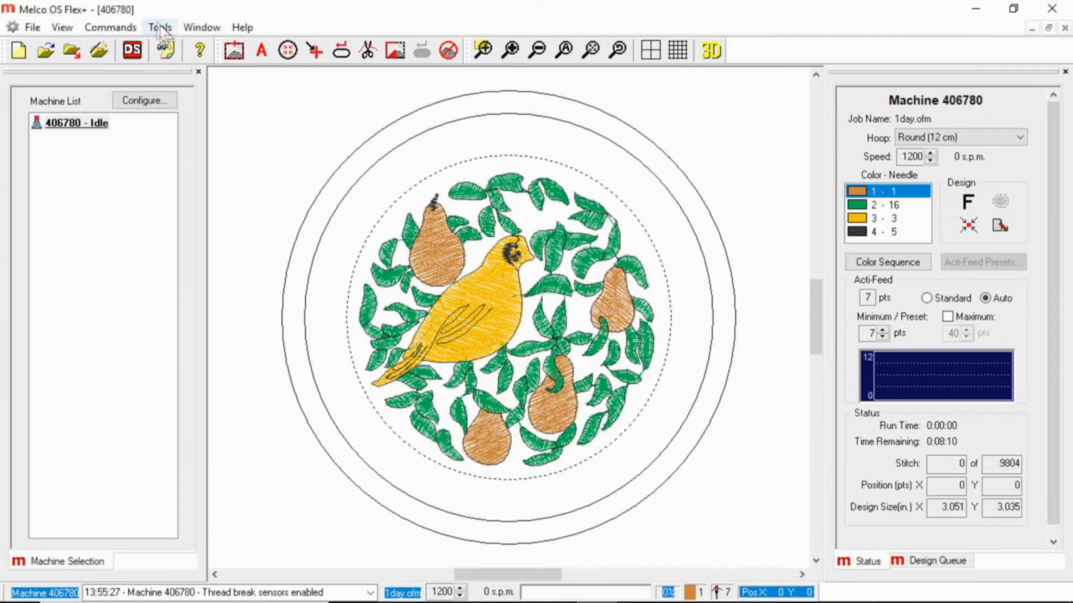
left_click(159, 27)
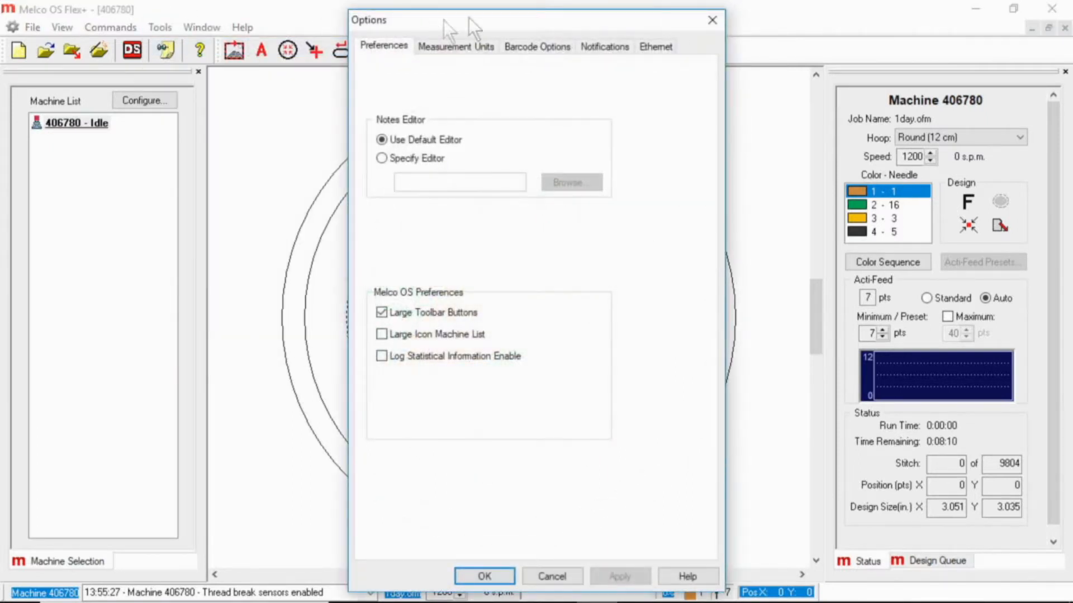
left_click(454, 45)
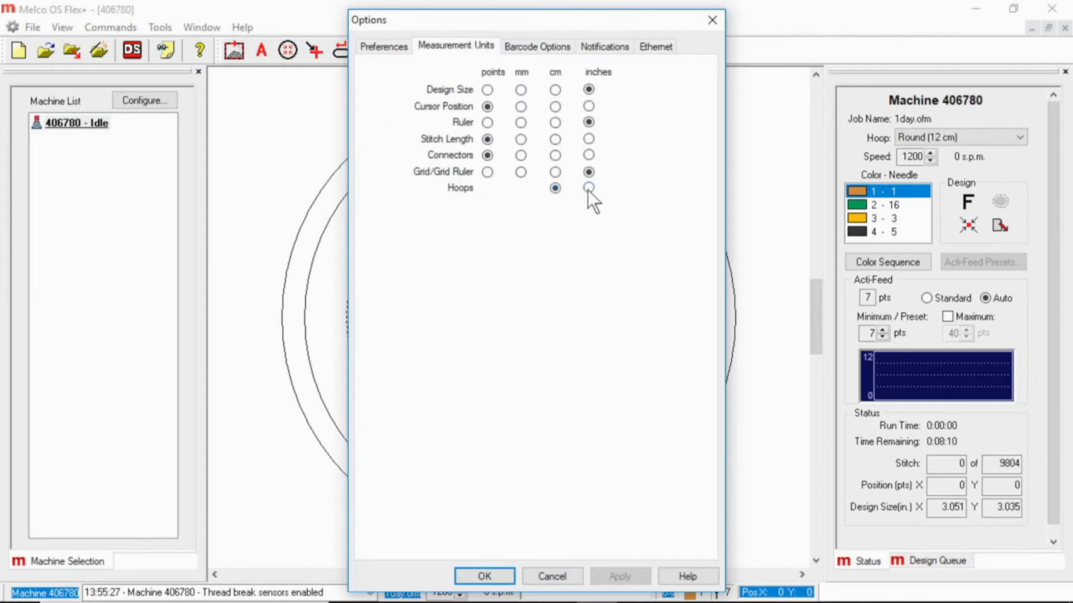
left_click(588, 188)
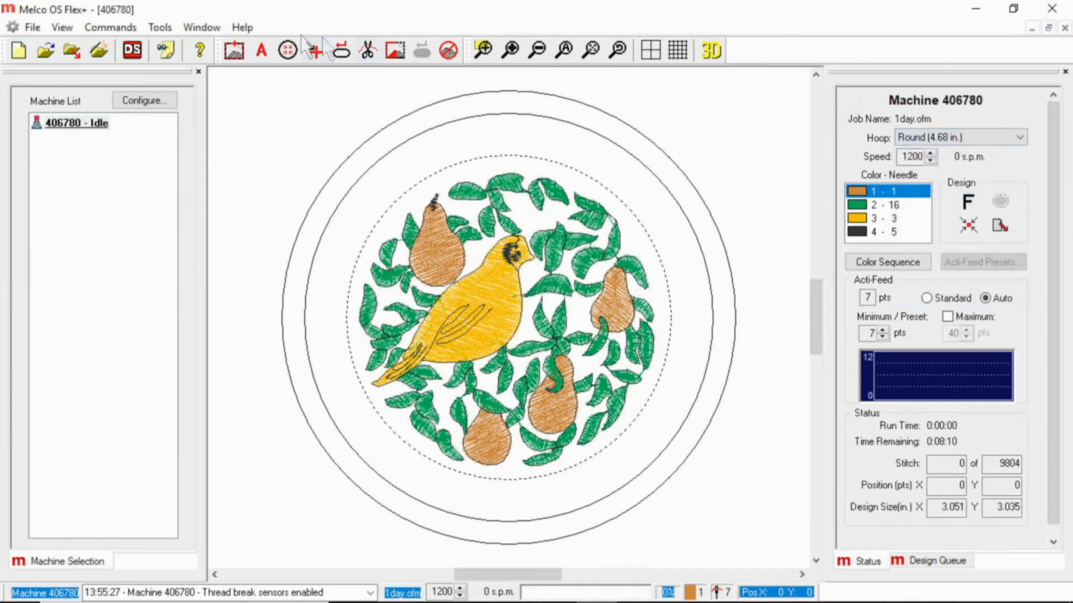
left_click(159, 28)
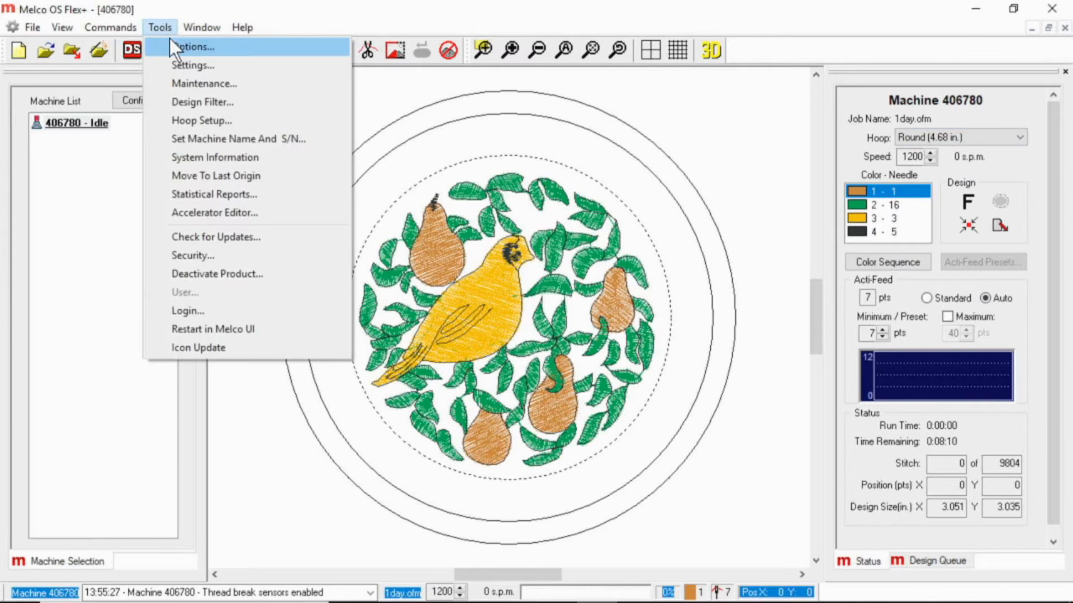
left_click(201, 121)
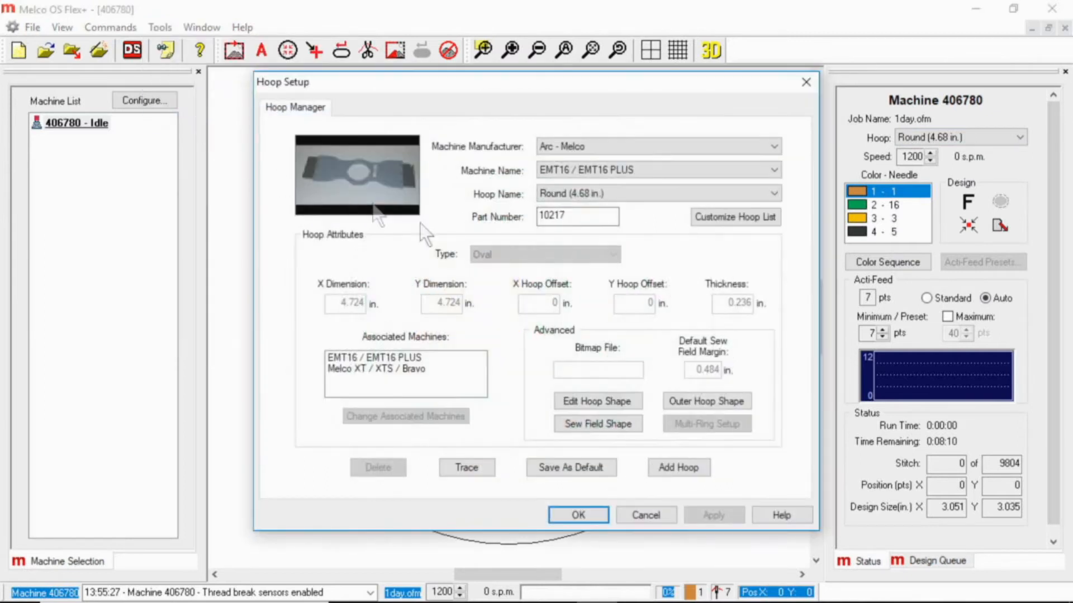
left_click(734, 217)
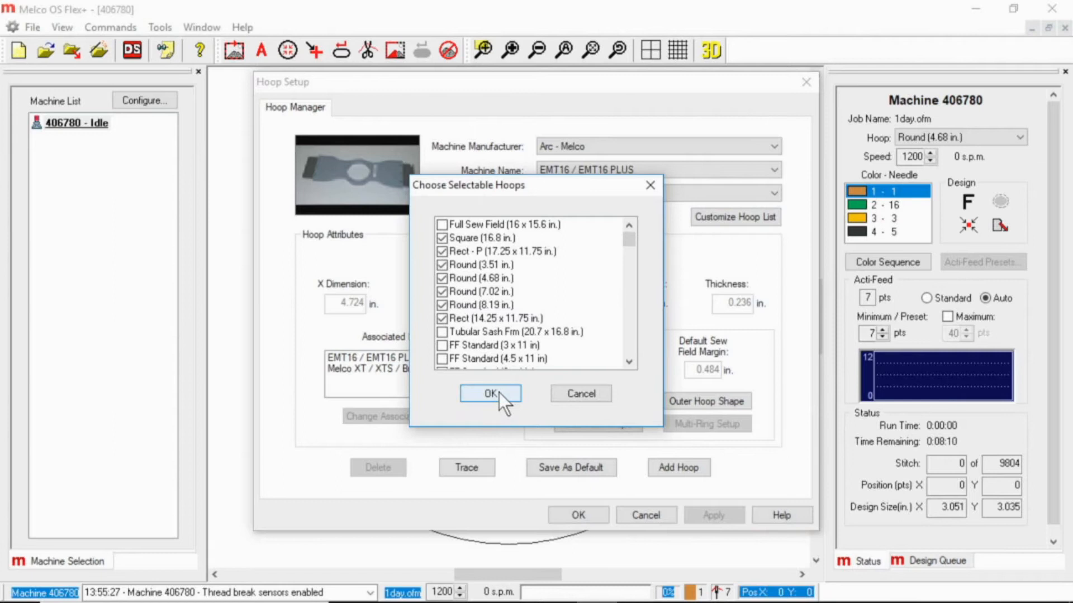
left_click(490, 394)
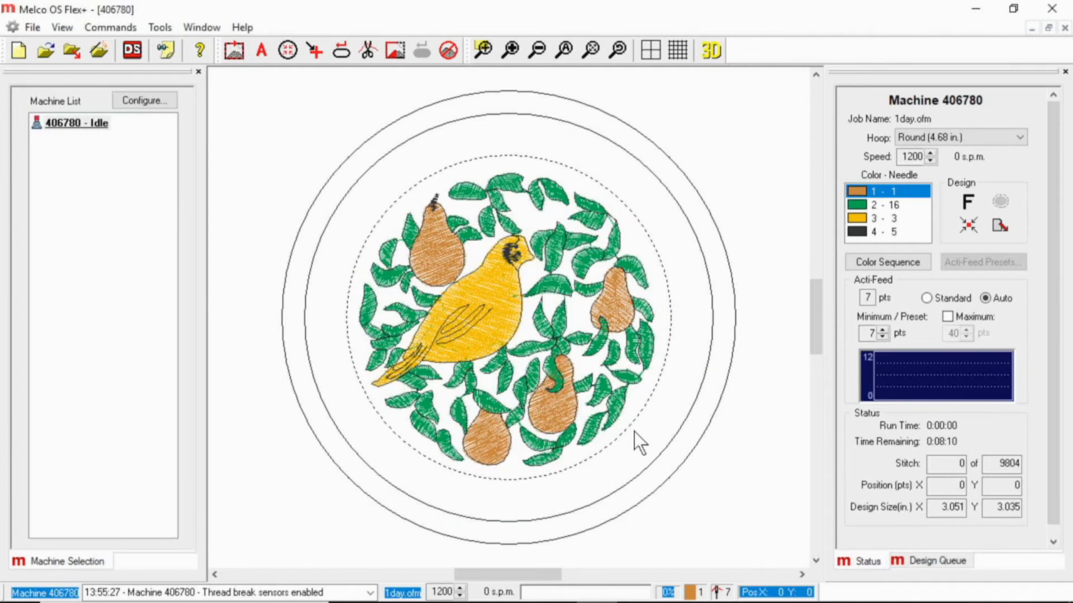
left_click(1018, 137)
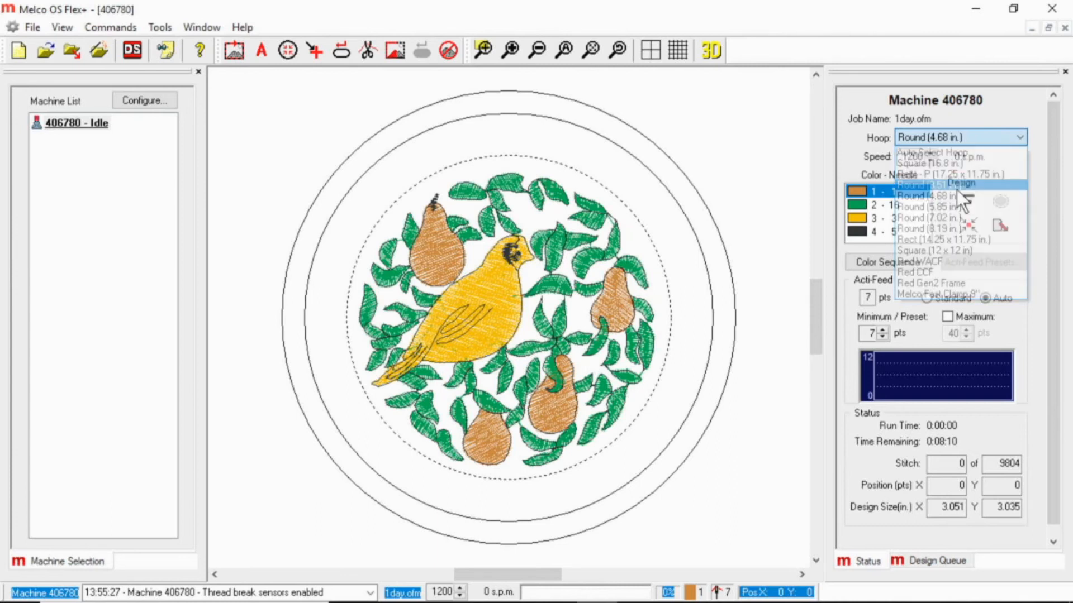
left_click(930, 186)
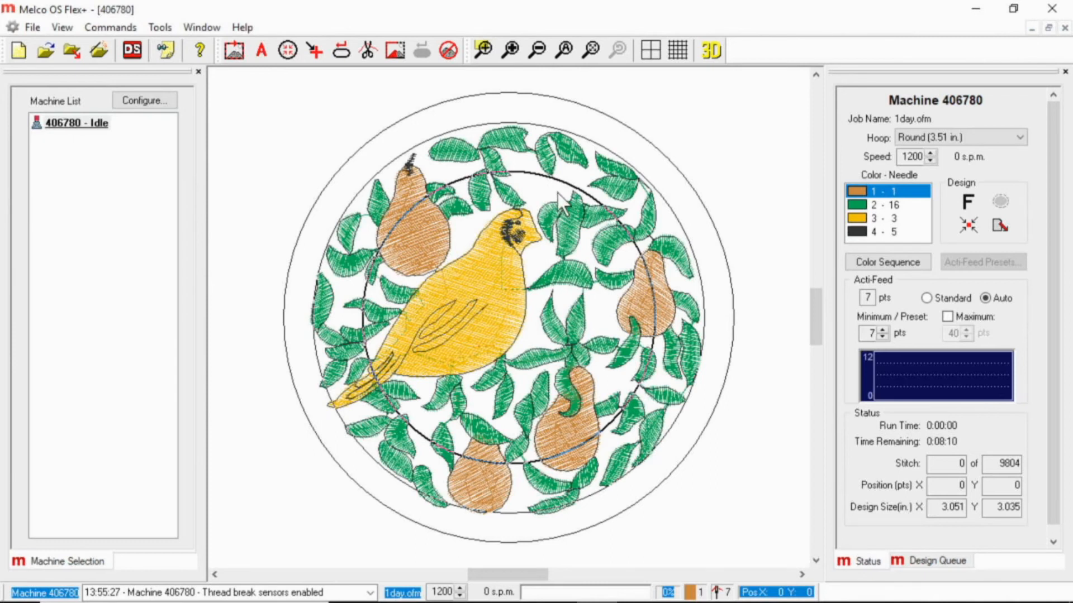
mouse_move(563, 106)
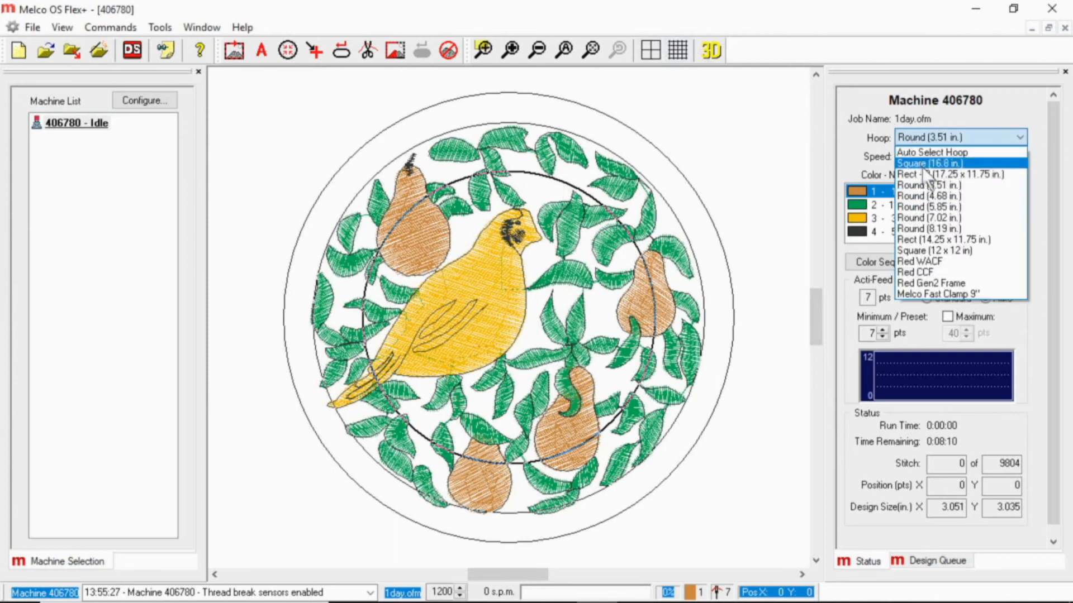
left_click(926, 196)
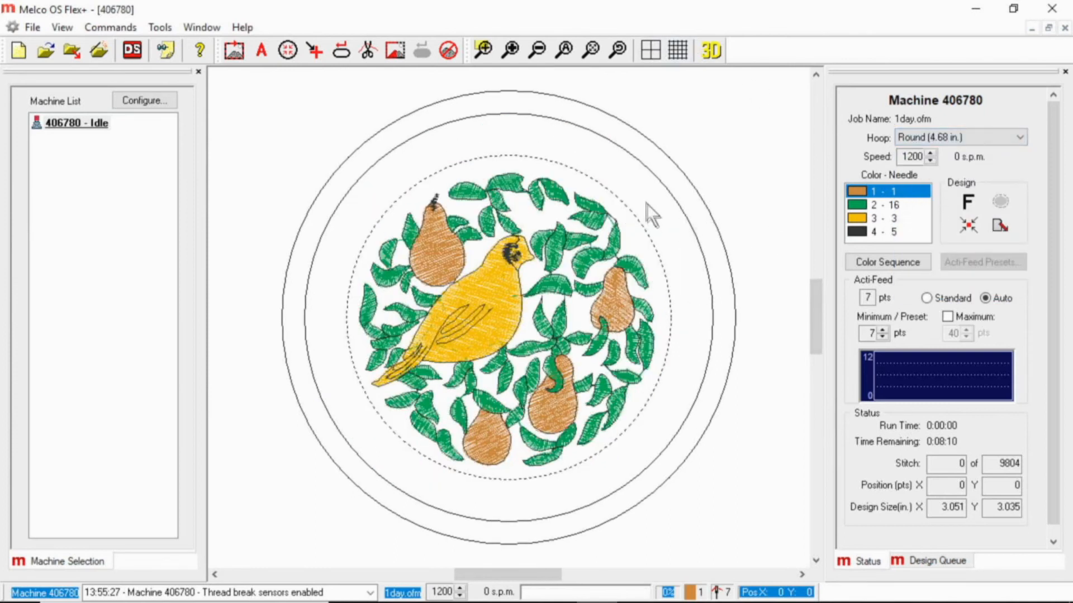
mouse_move(588, 192)
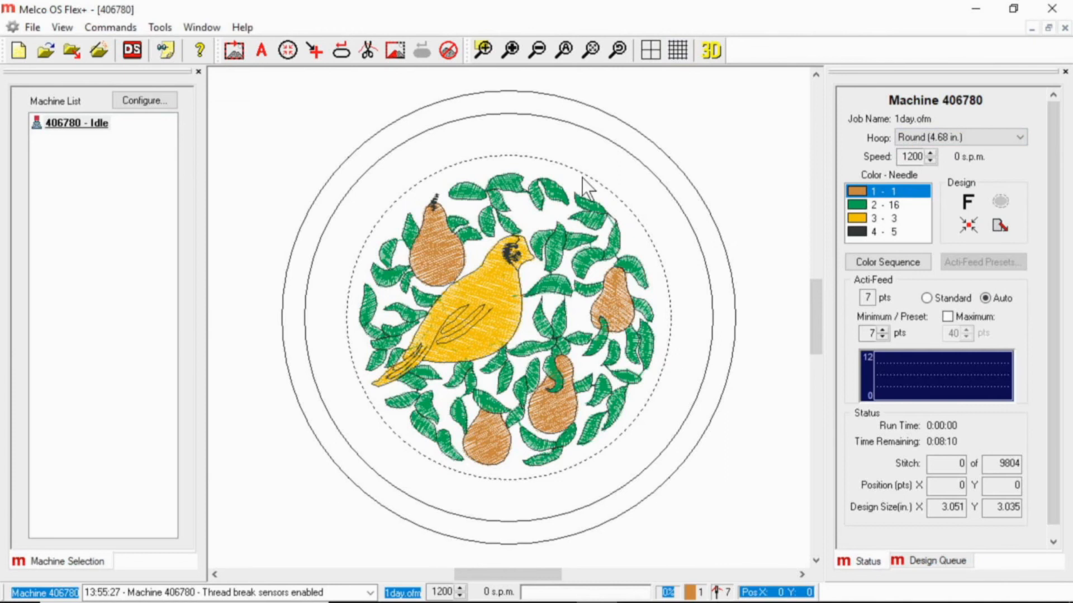